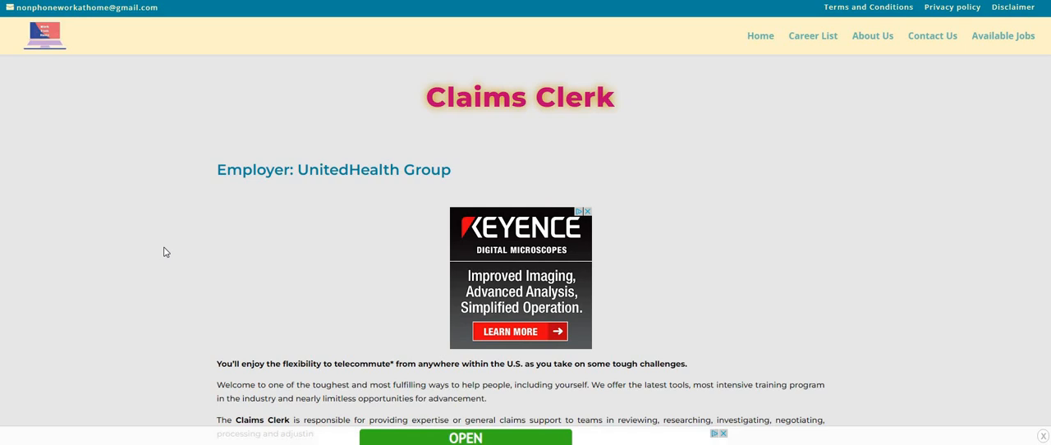
scroll("down", 3)
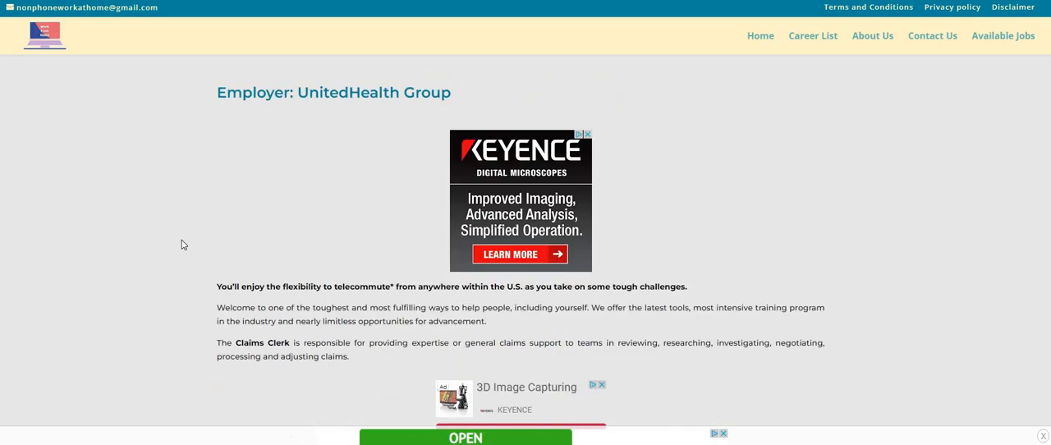
scroll("up", 3)
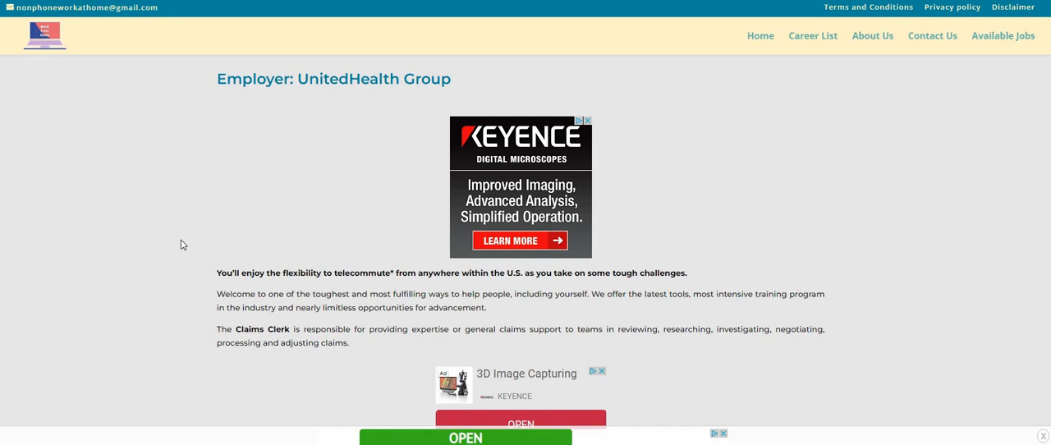
scroll("down", 3)
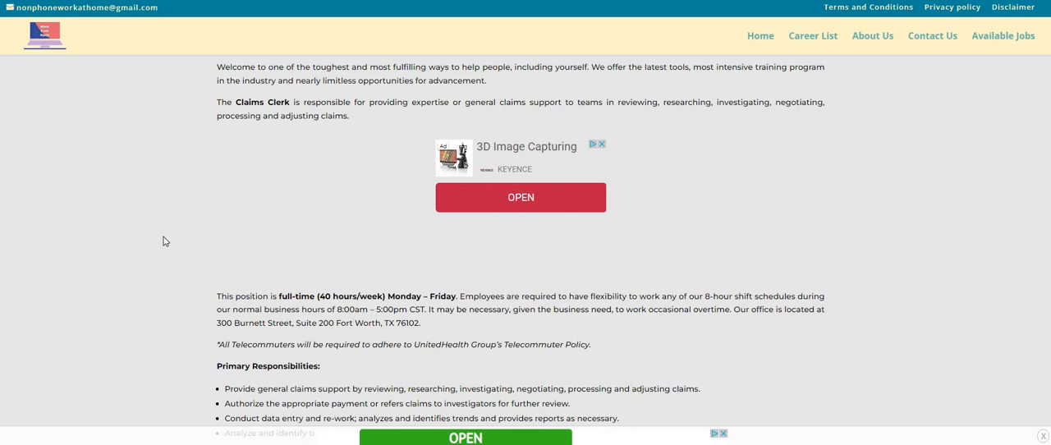
mouse_move(166, 227)
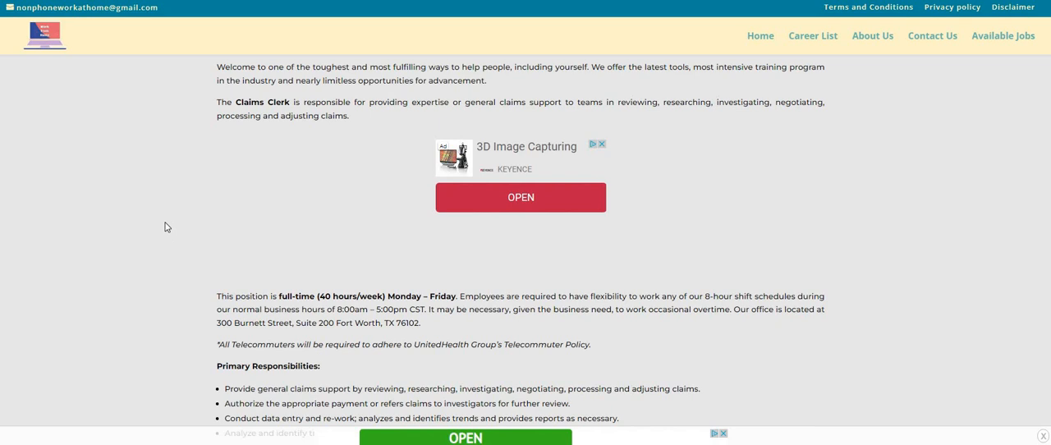
mouse_move(145, 234)
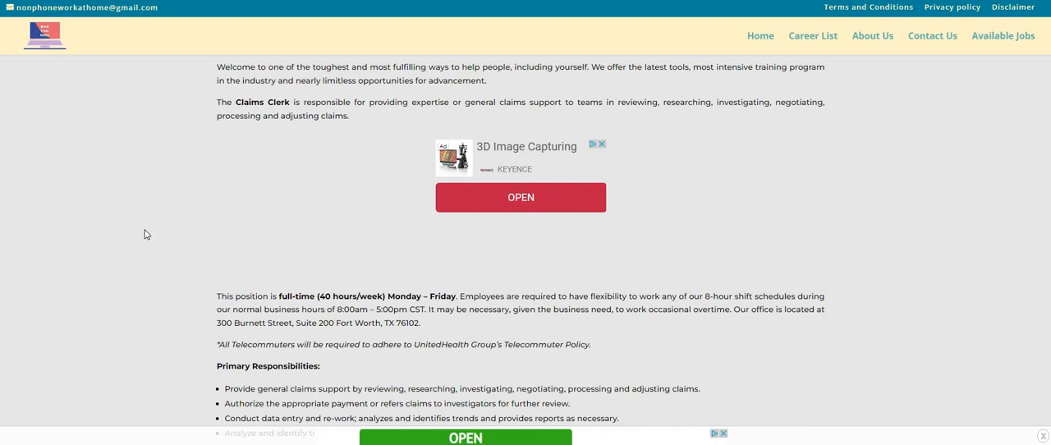
mouse_move(140, 239)
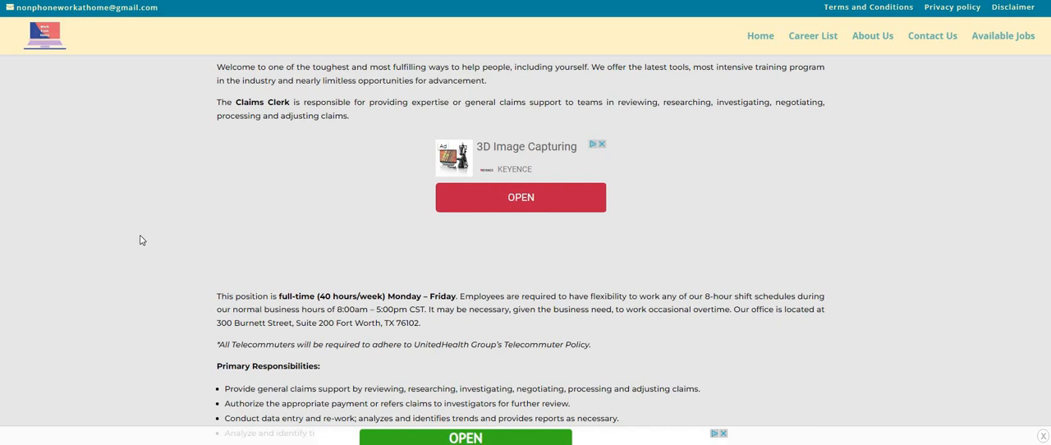
scroll("down", 3)
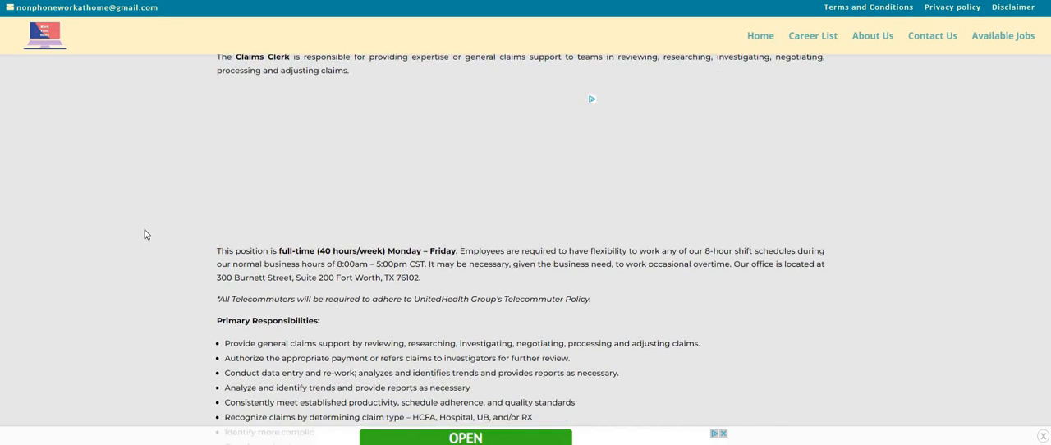
scroll("down", 3)
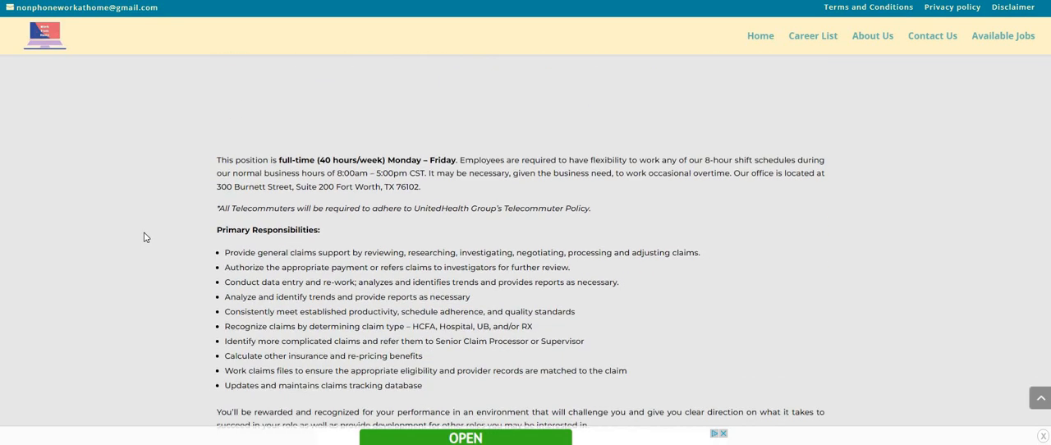
scroll("down", 3)
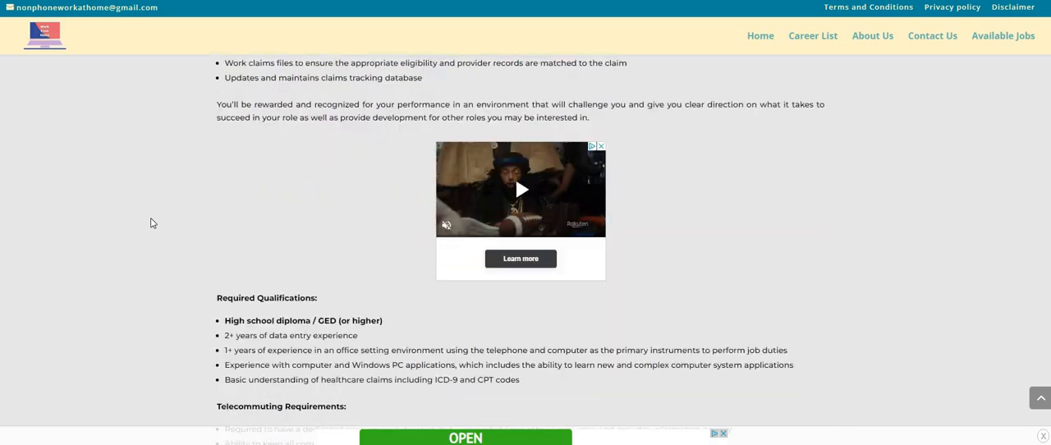
scroll("down", 3)
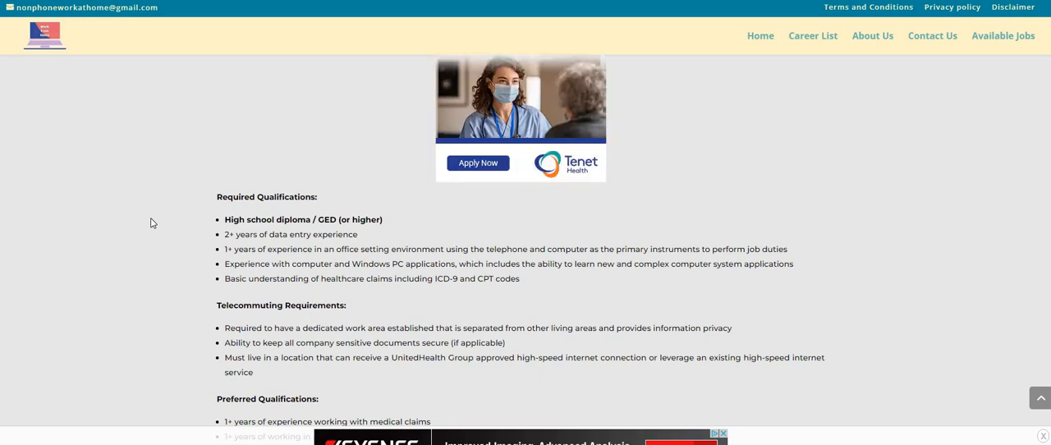
mouse_move(149, 335)
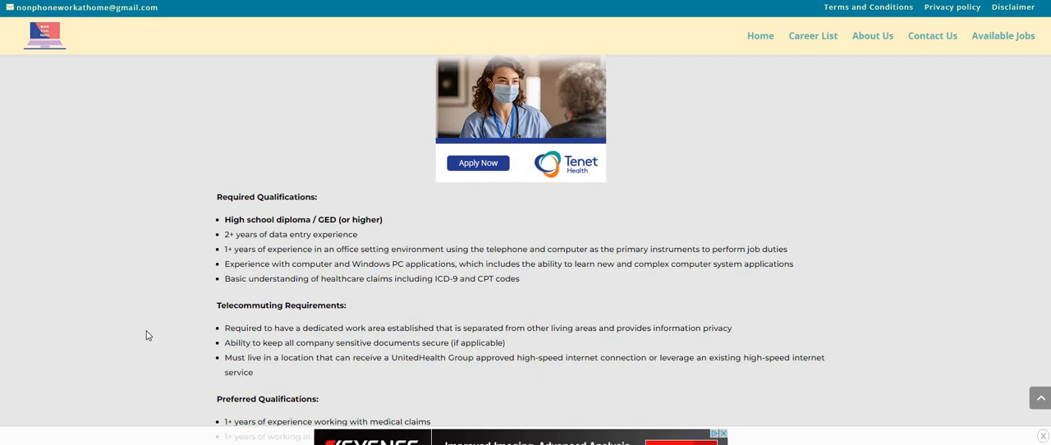